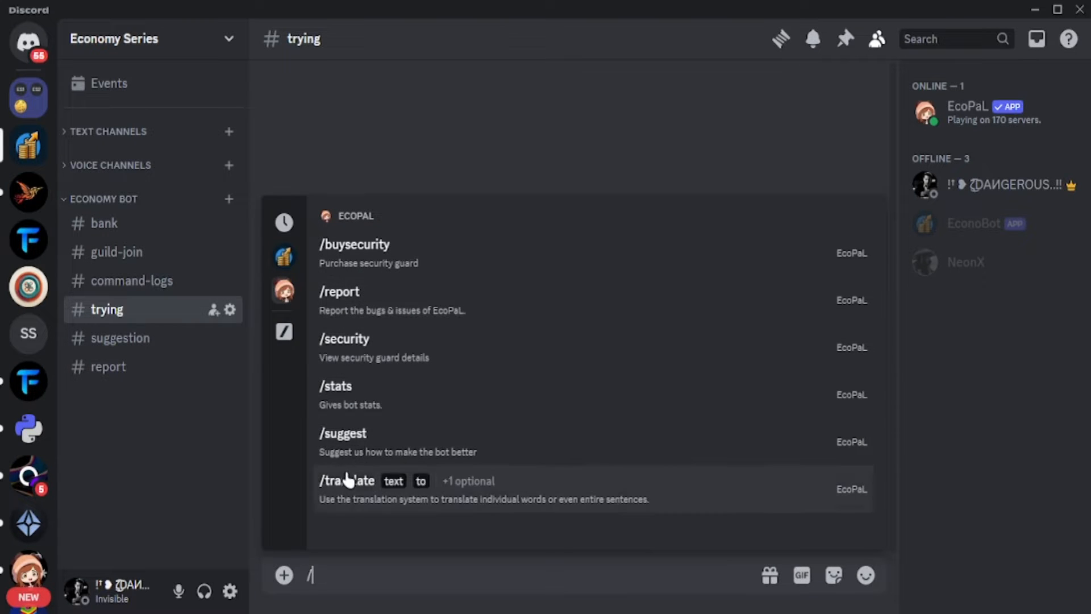
# - Start a /suggest command reading 'add this command' and view the EcoPaL project in VS Code
pyautogui.click(342, 433)
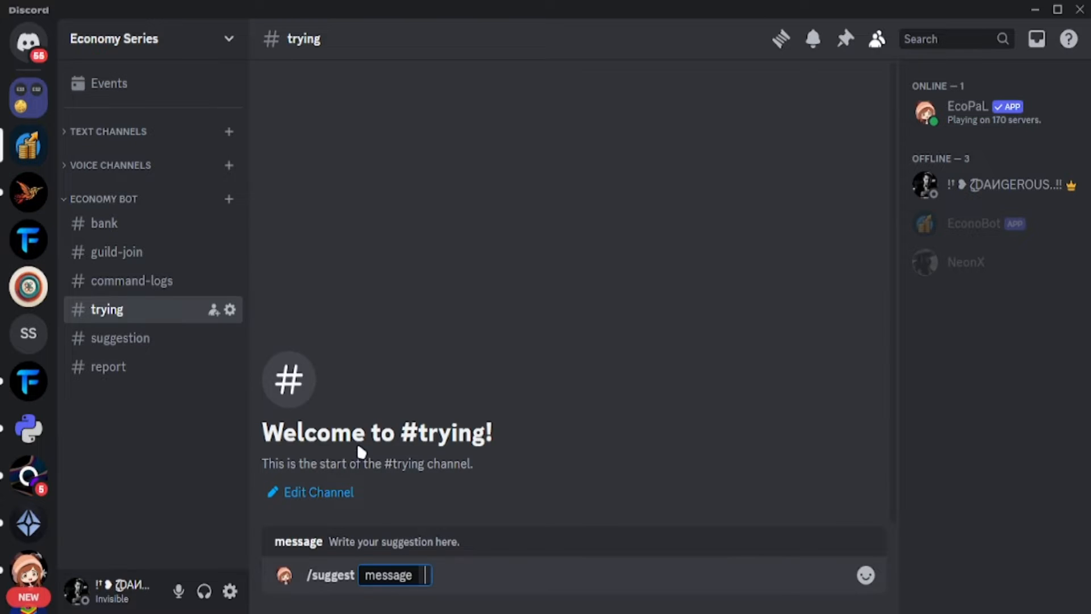
pyautogui.write('add')
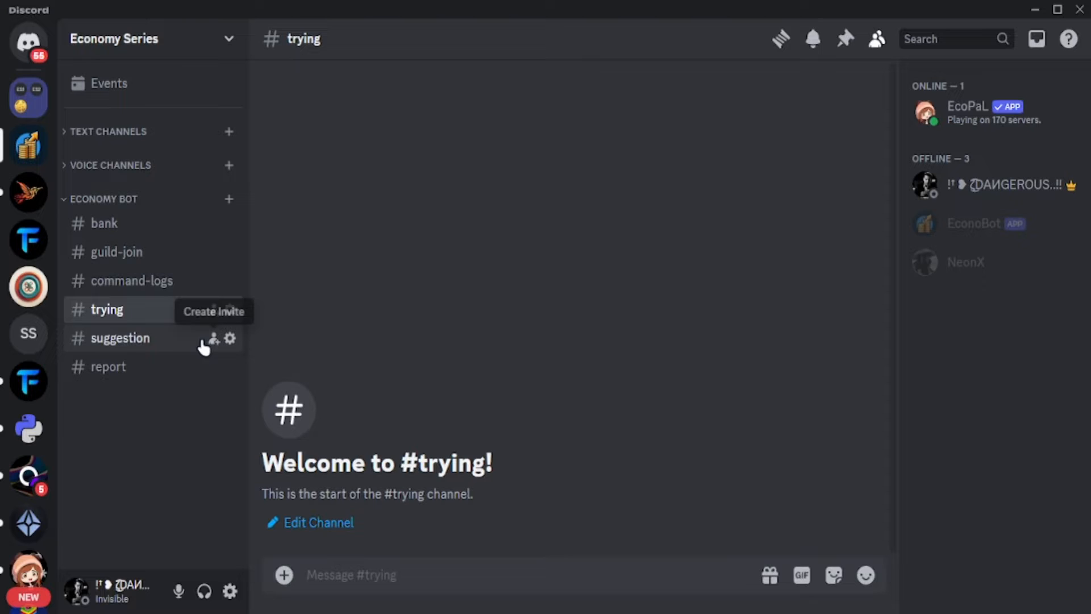
pyautogui.rightClick(106, 309)
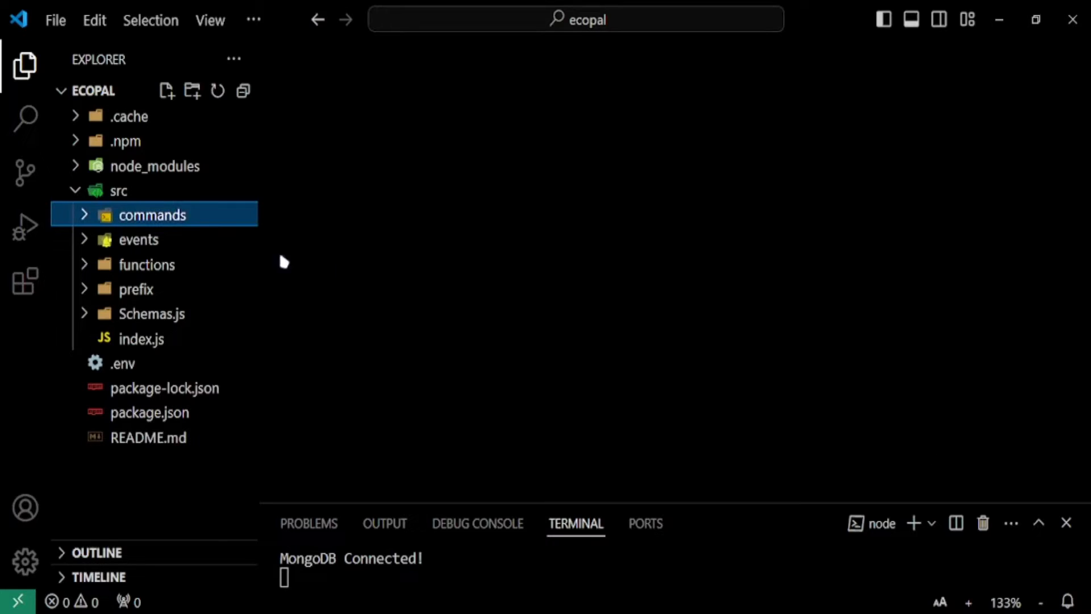
pyautogui.click(152, 214)
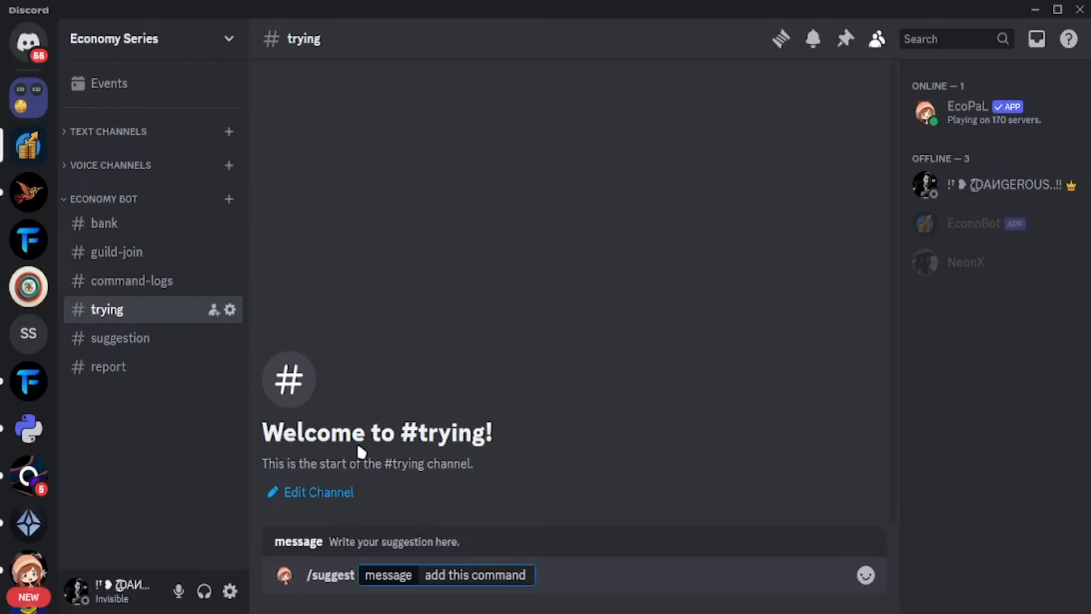
# - Send the suggestion and a 'this is some bugs' report, then check it in #report
pyautogui.press('Enter')
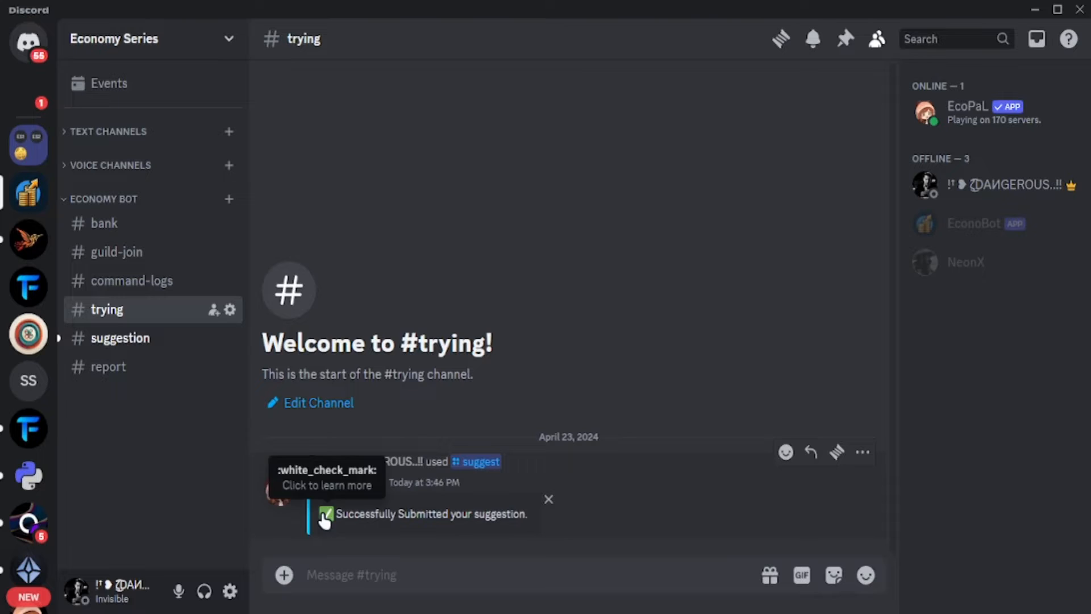
pyautogui.click(120, 337)
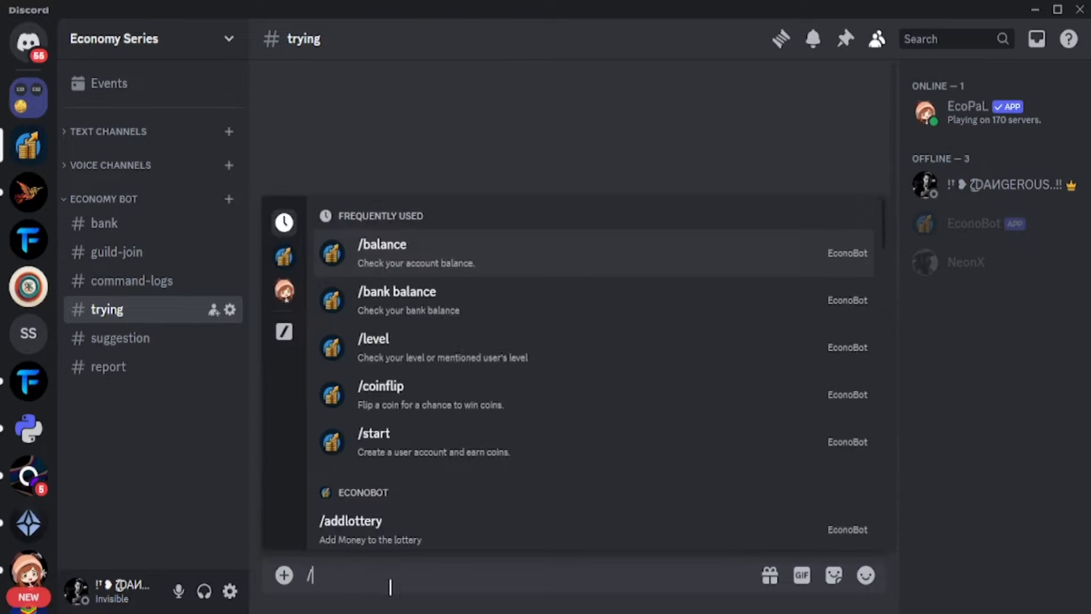
pyautogui.write('this is')
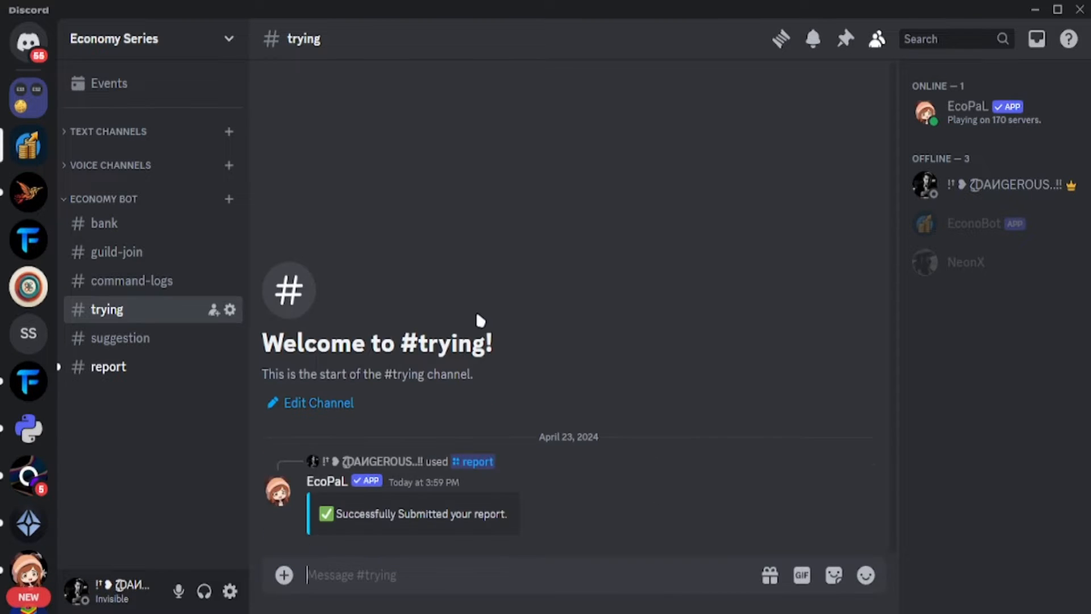
pyautogui.click(109, 367)
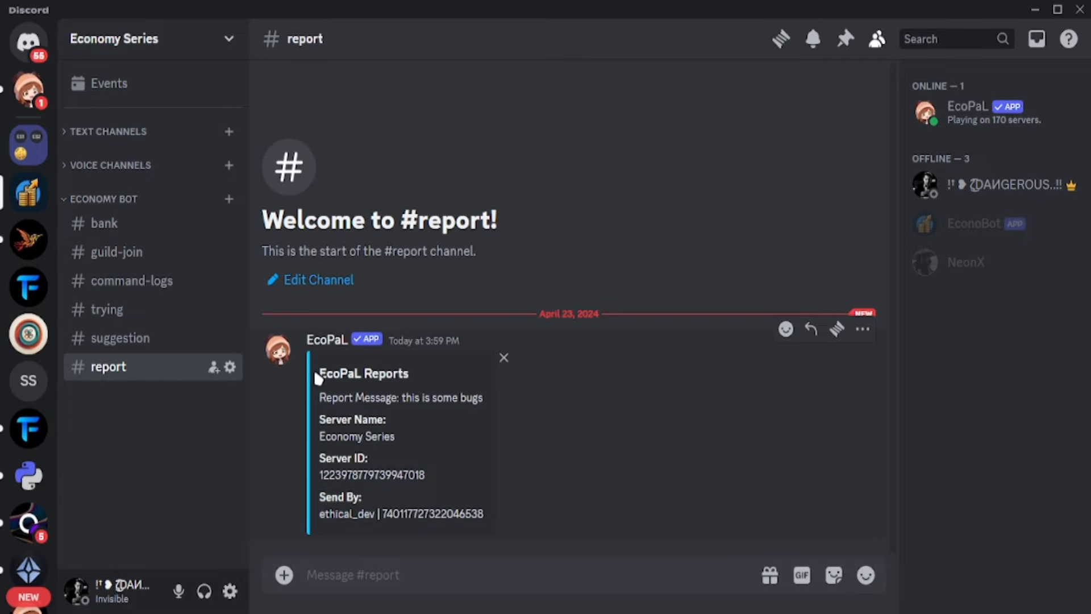
pyautogui.click(106, 309)
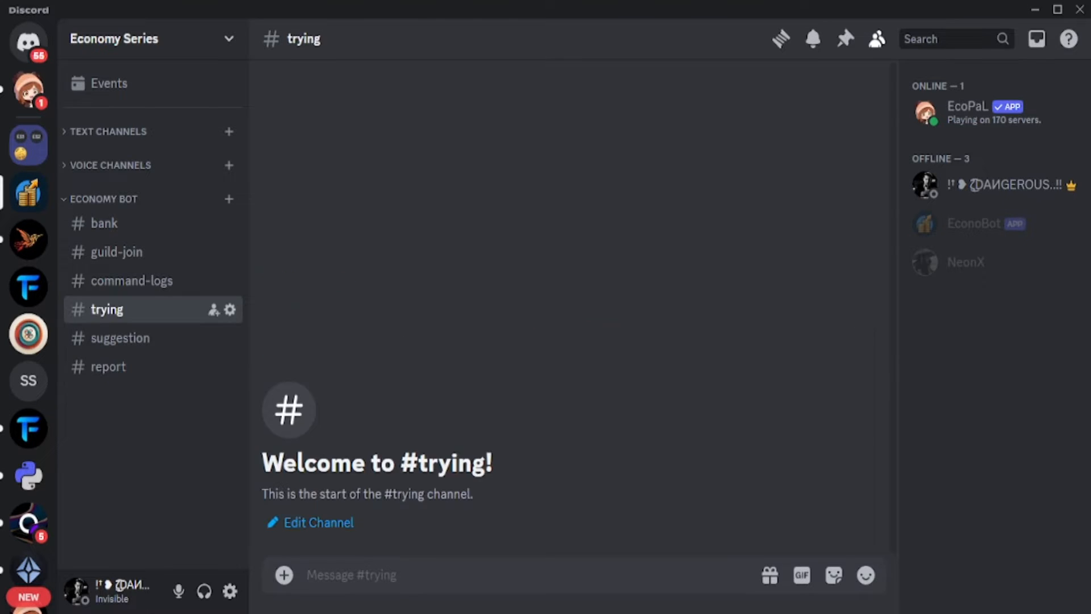
pyautogui.moveTo(577, 380)
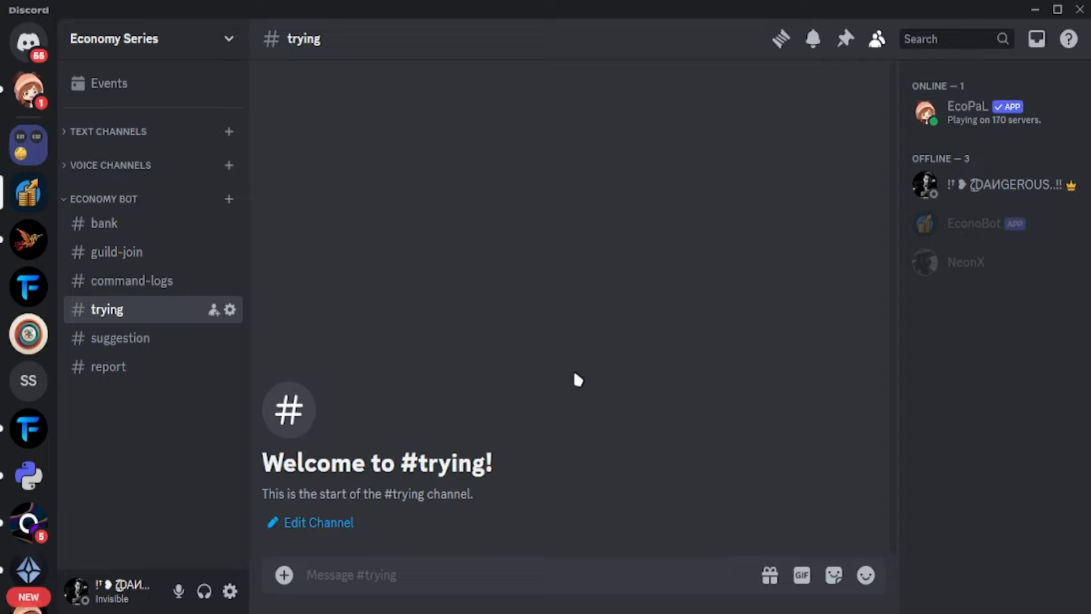
# - Run 'ep help', scroll the help embed, and see it logged in #command-logs
pyautogui.write('ep he')
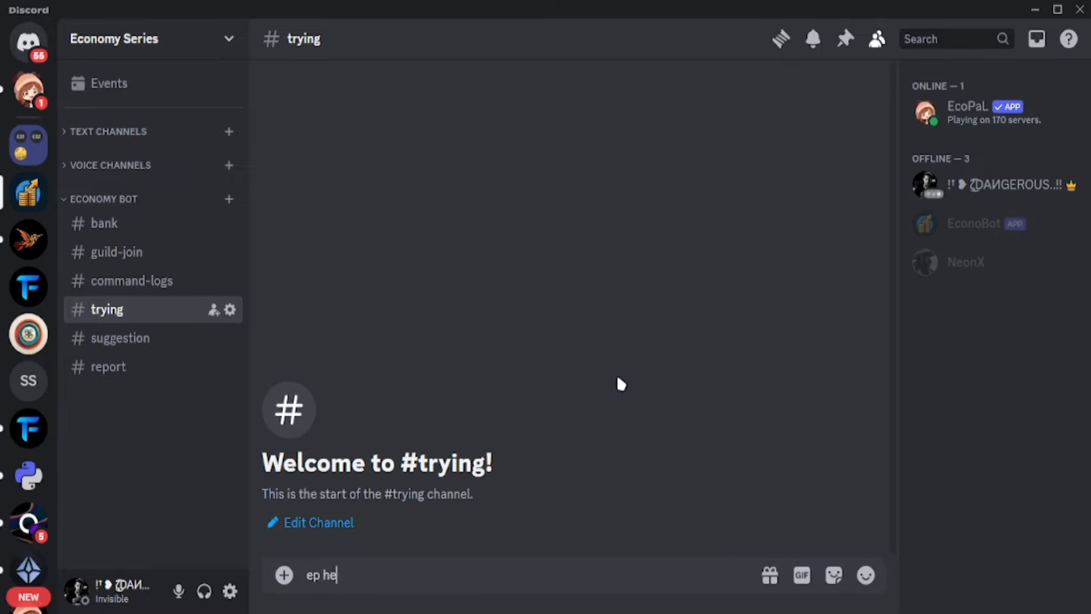
pyautogui.press('Enter')
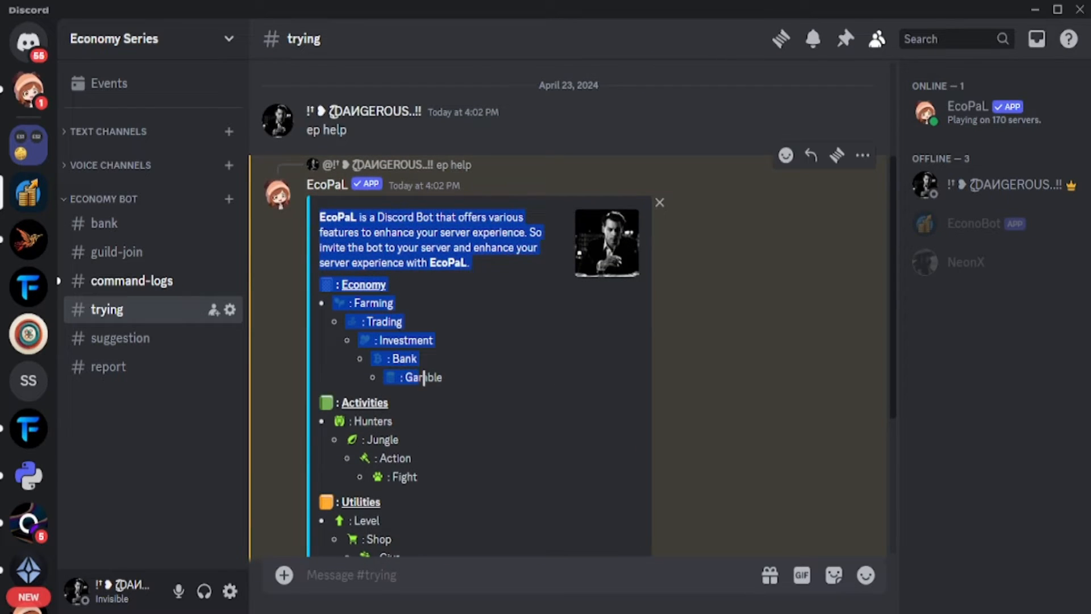
pyautogui.scroll(-3)
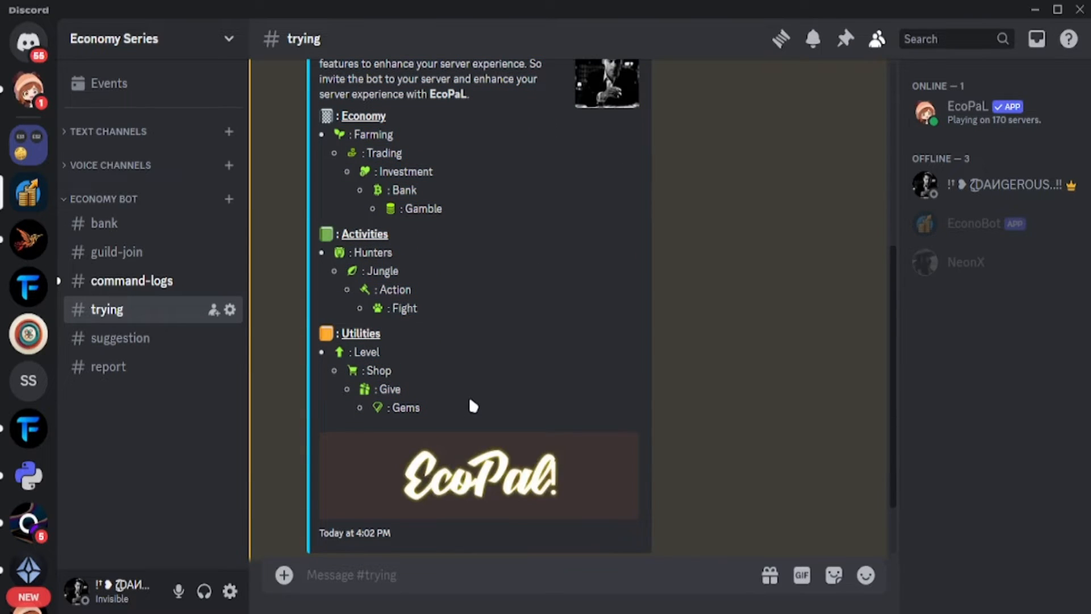
pyautogui.scroll(-3)
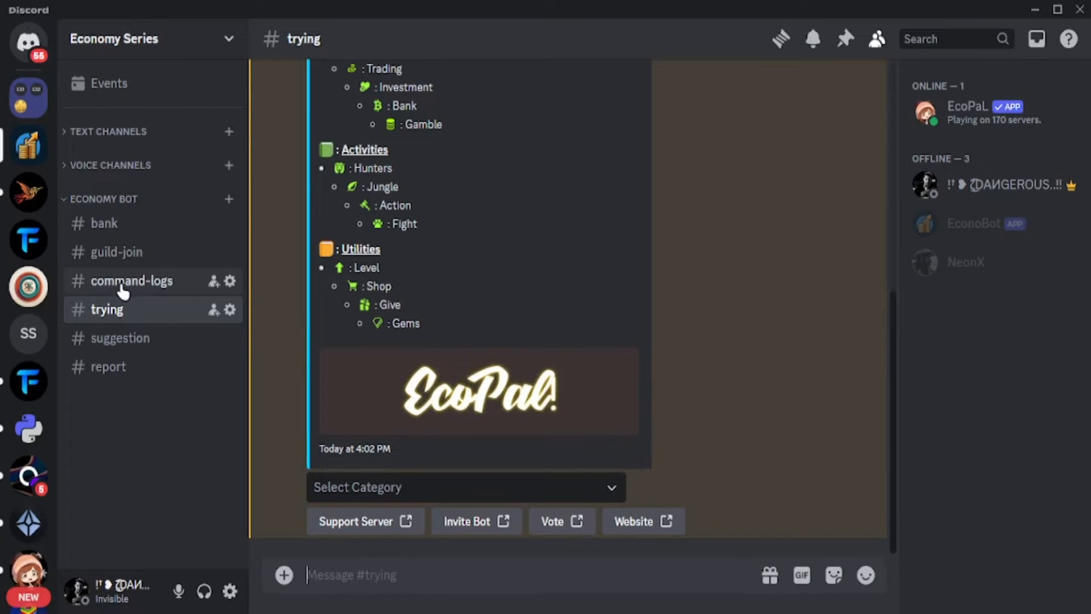
pyautogui.click(131, 280)
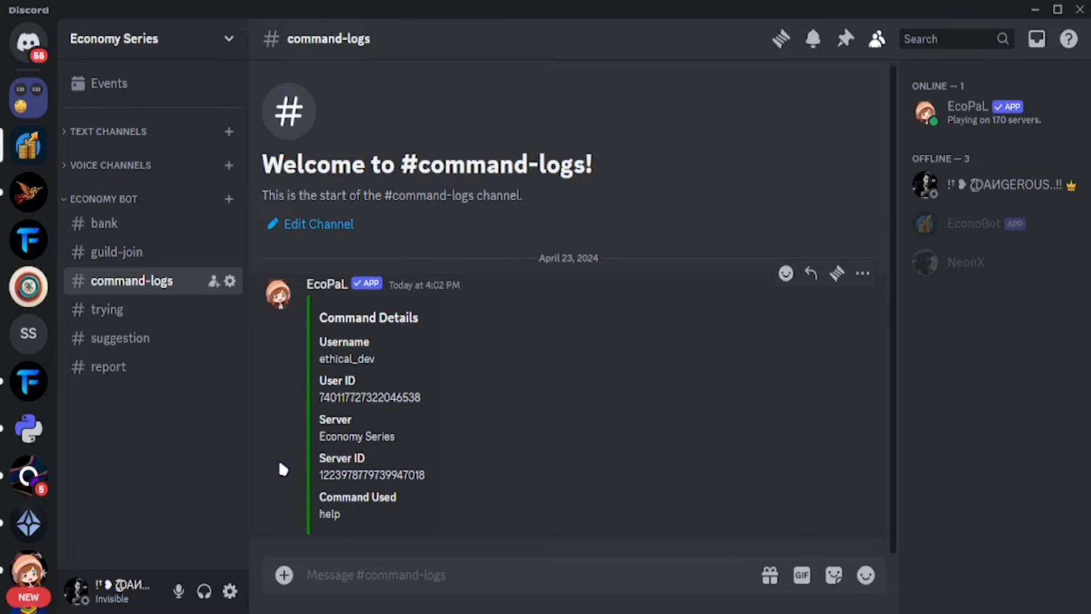
pyautogui.click(107, 309)
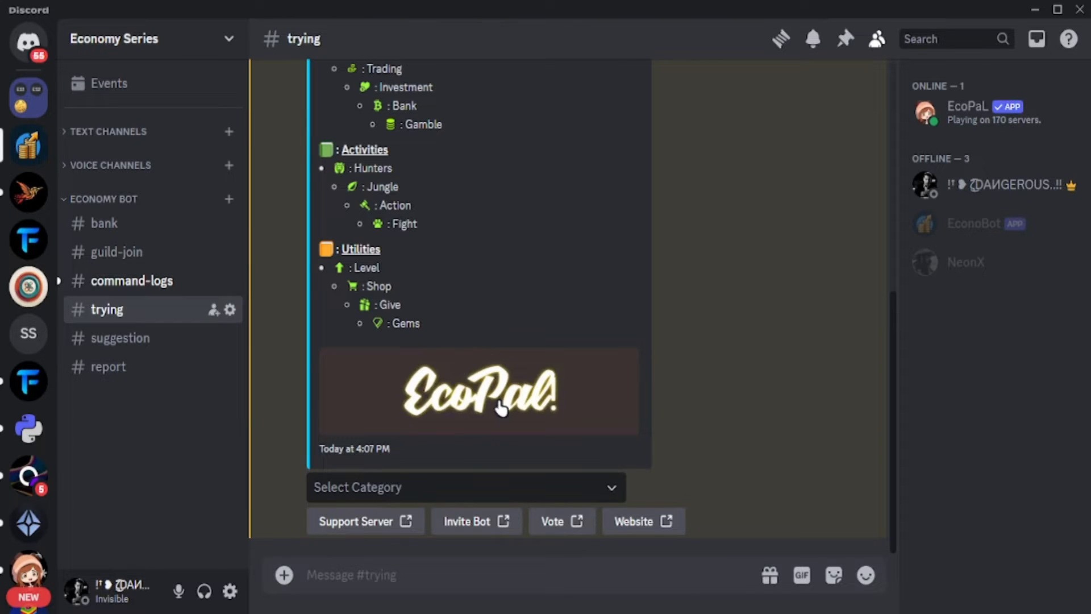
# - Switch the help embed through Farming, Jungle and Level categories, ending on Bank commands
pyautogui.click(465, 486)
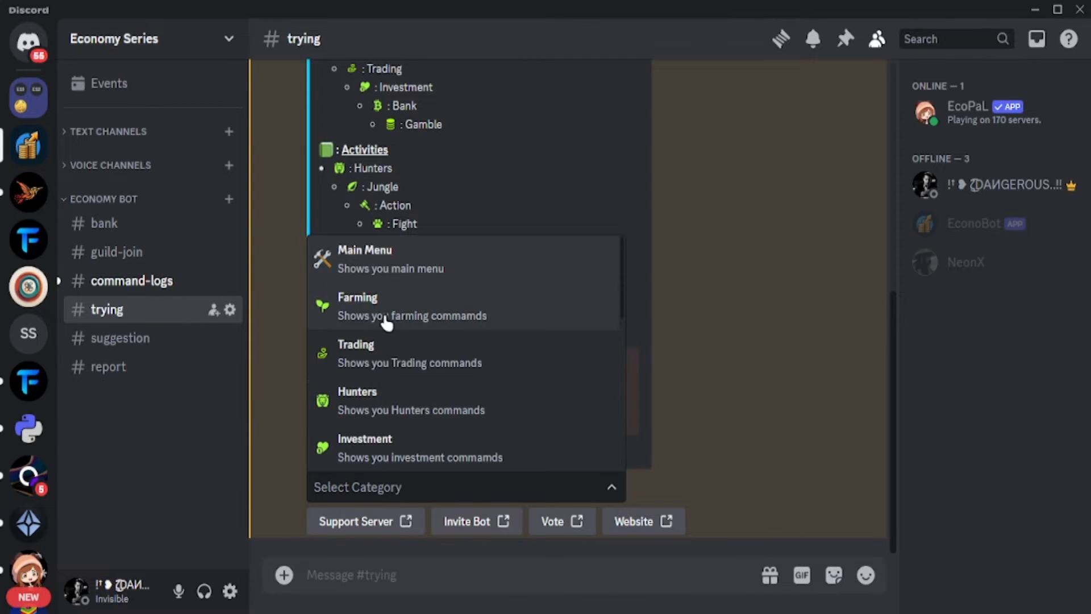
pyautogui.scroll(-3)
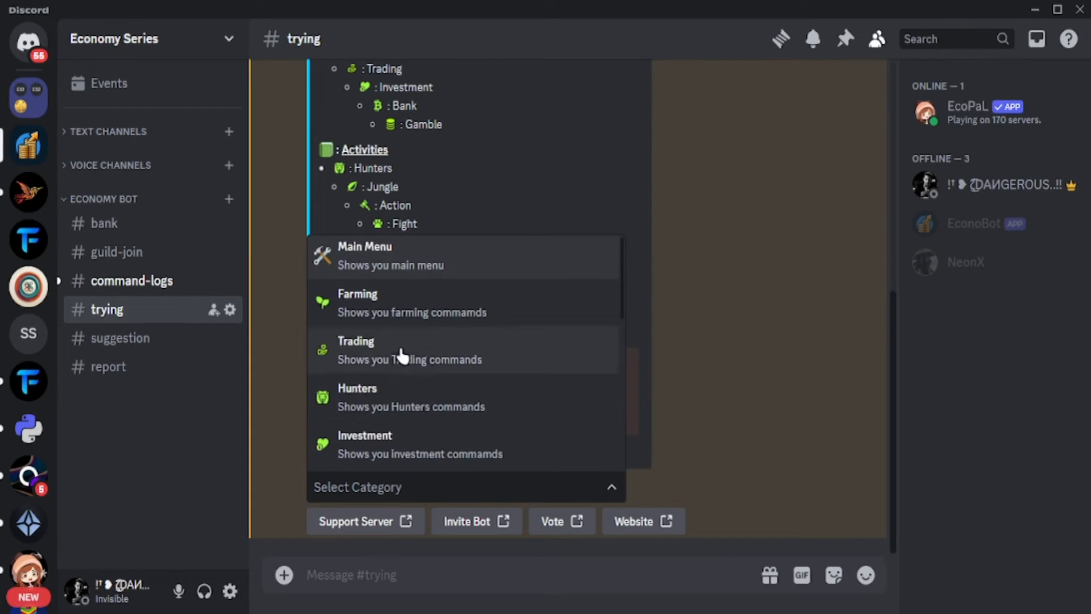
pyautogui.click(357, 303)
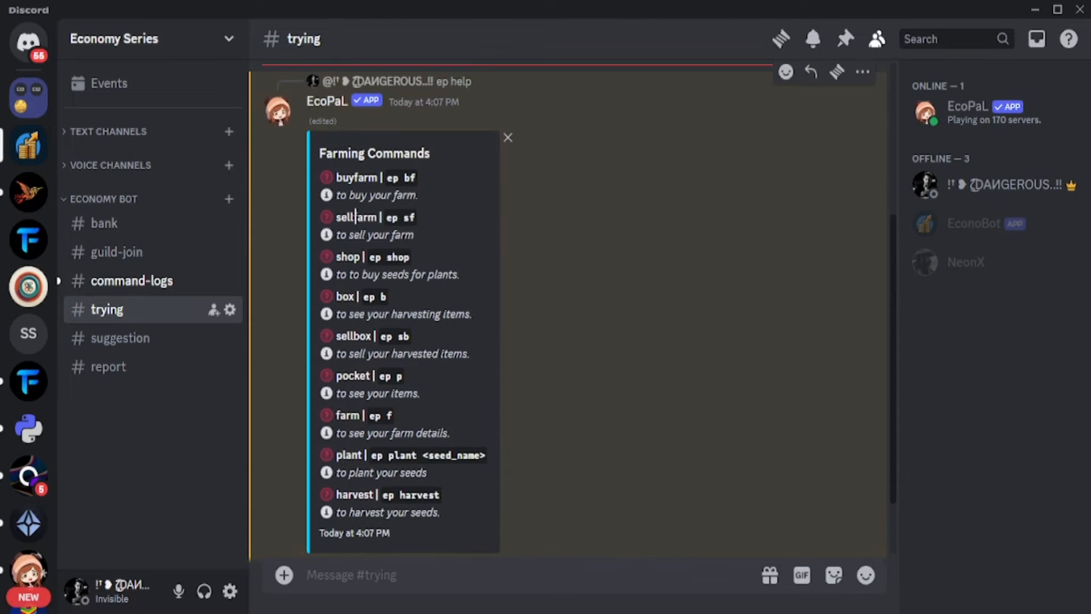
pyautogui.scroll(-3)
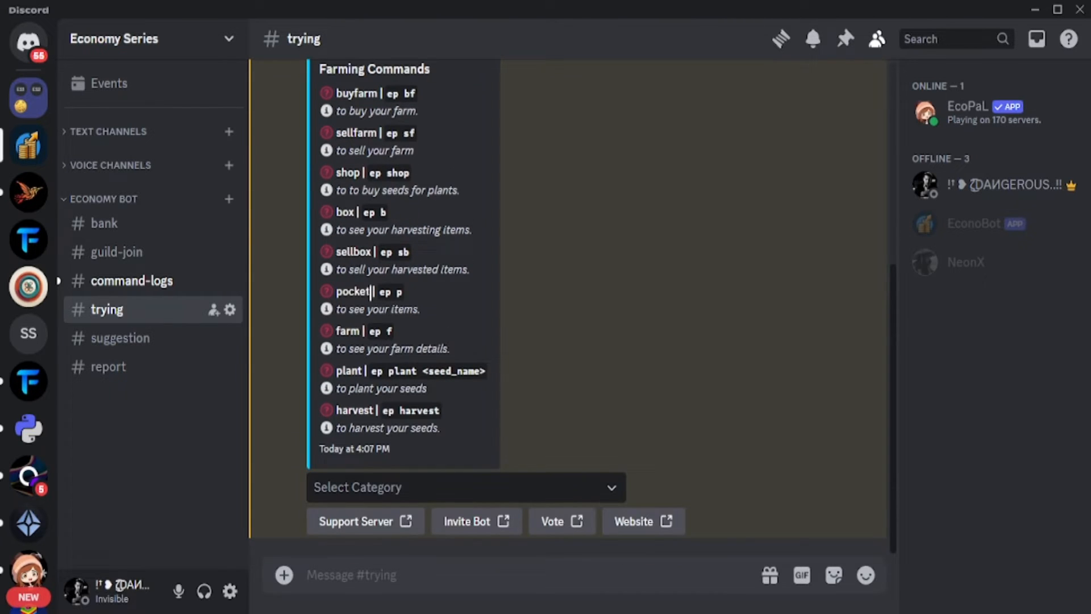
pyautogui.click(464, 487)
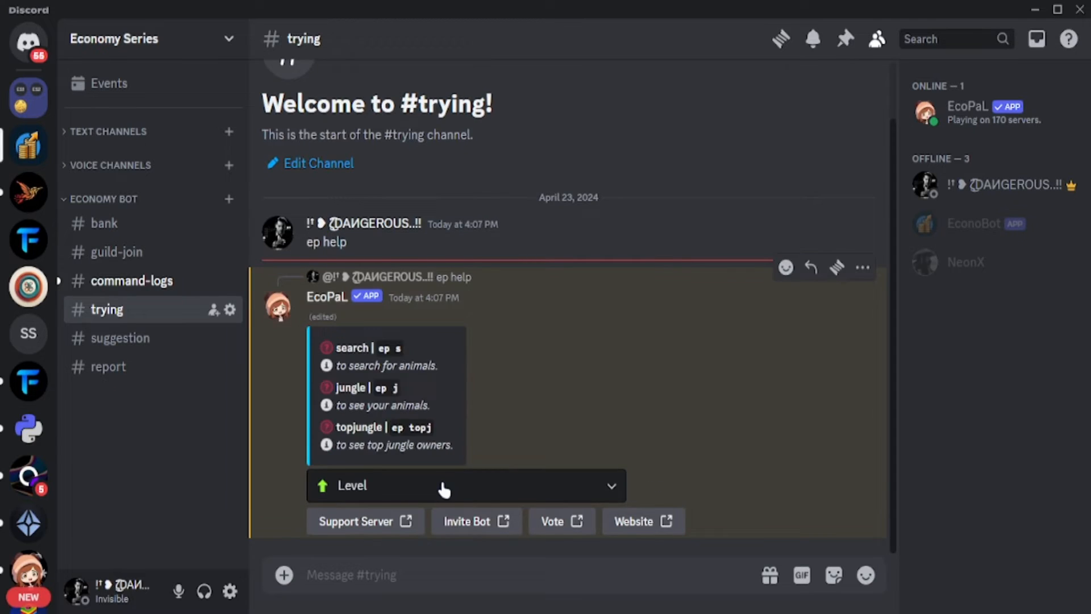
pyautogui.click(465, 485)
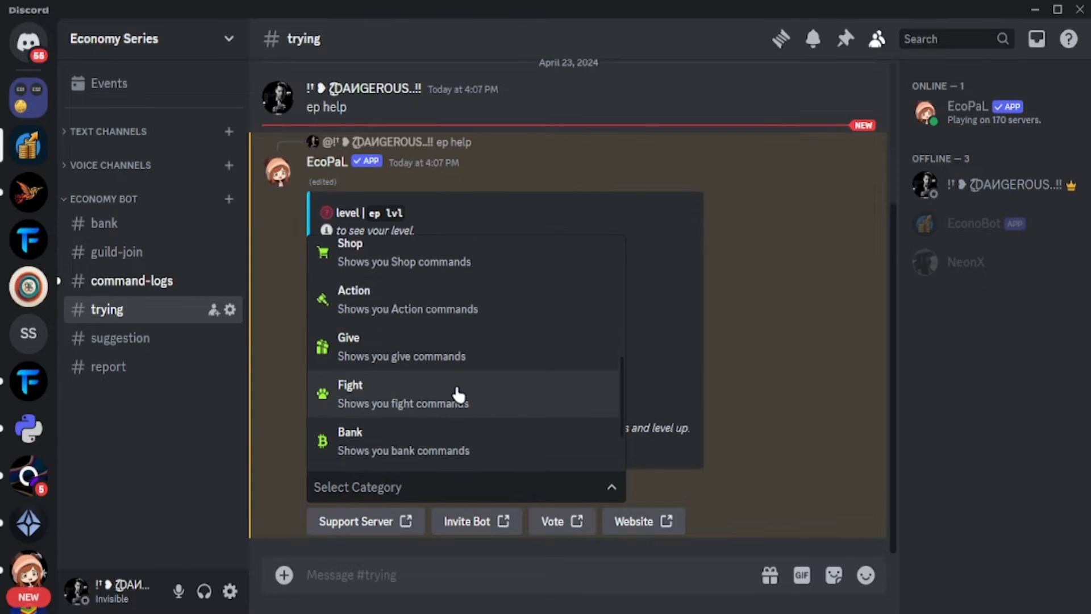
pyautogui.scroll(-3)
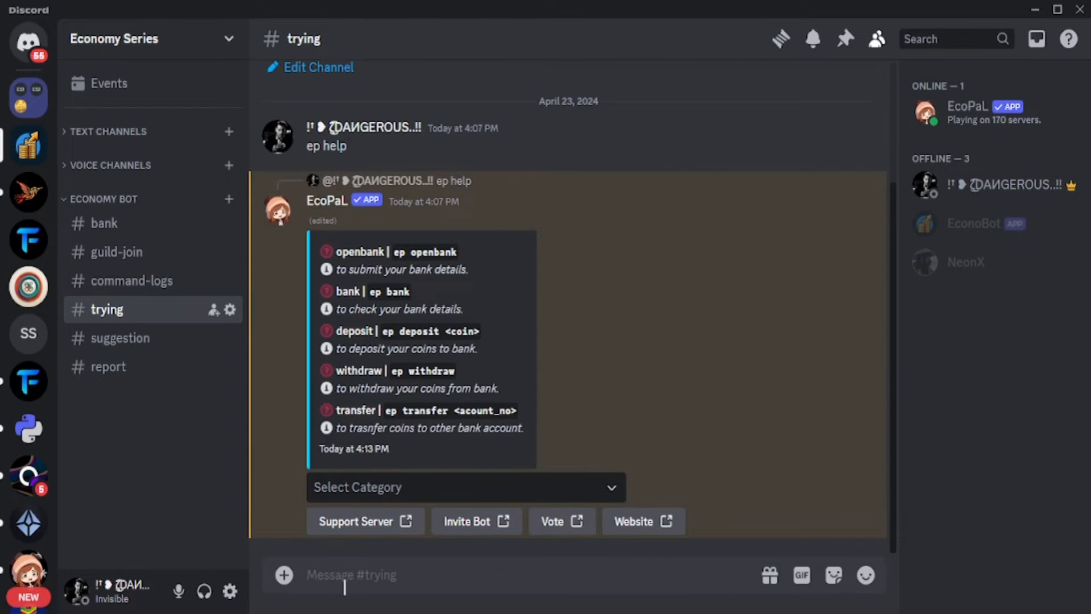
# - Run 'ep openbank' and submit the account form with holder name 'Ethical'
pyautogui.write('ep openbank')
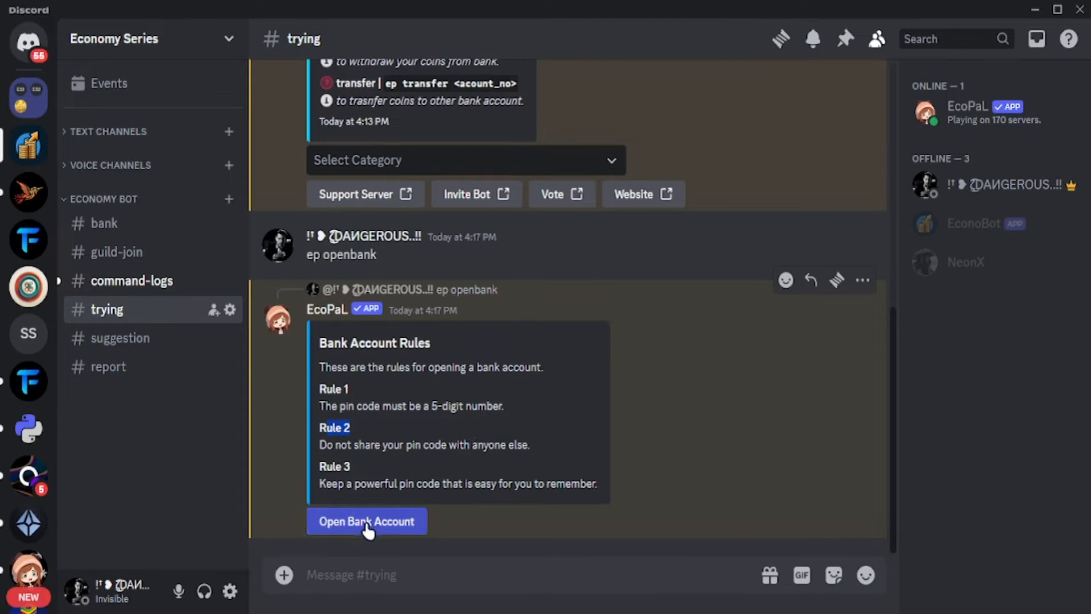
pyautogui.click(366, 520)
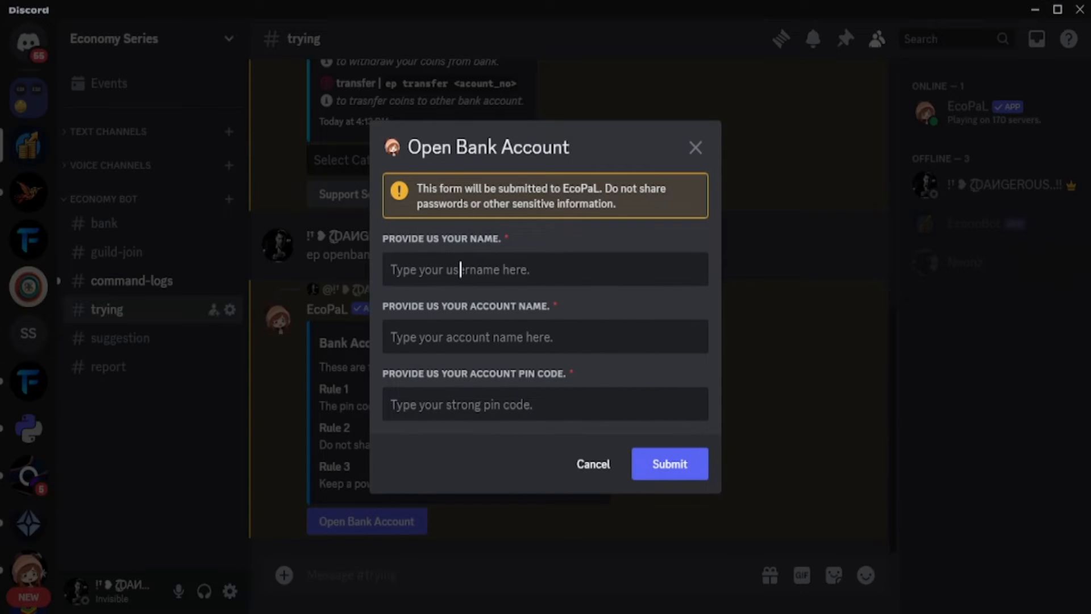
pyautogui.write('Ethical')
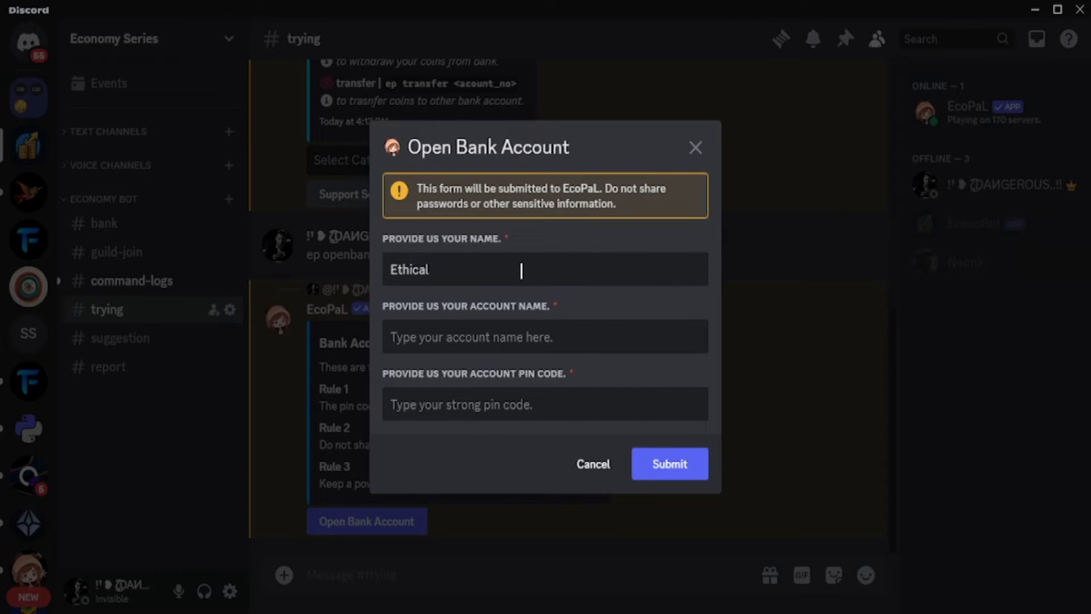
pyautogui.click(669, 464)
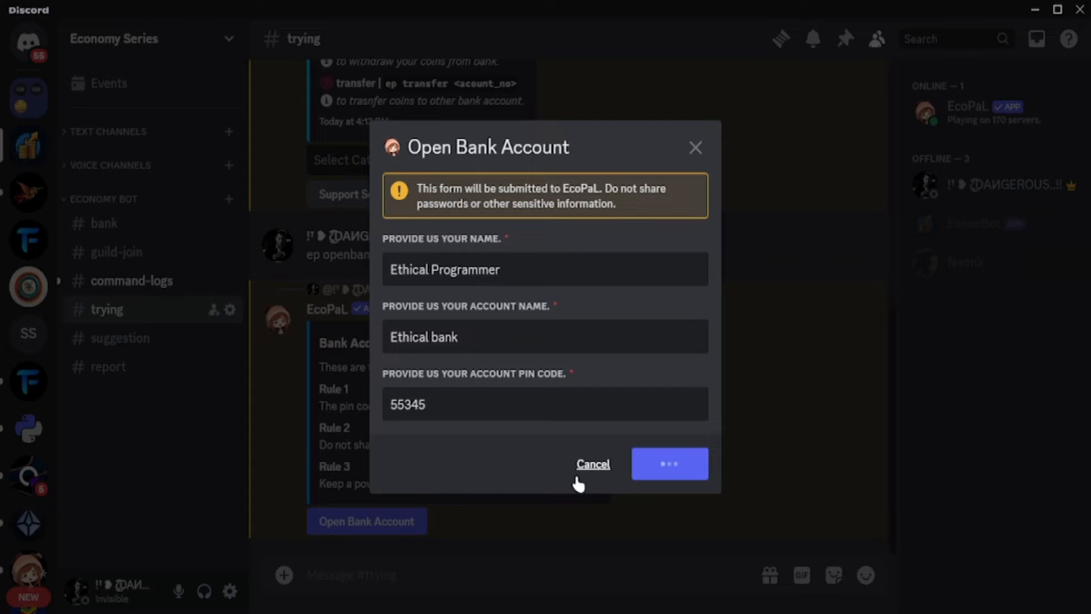
pyautogui.click(668, 464)
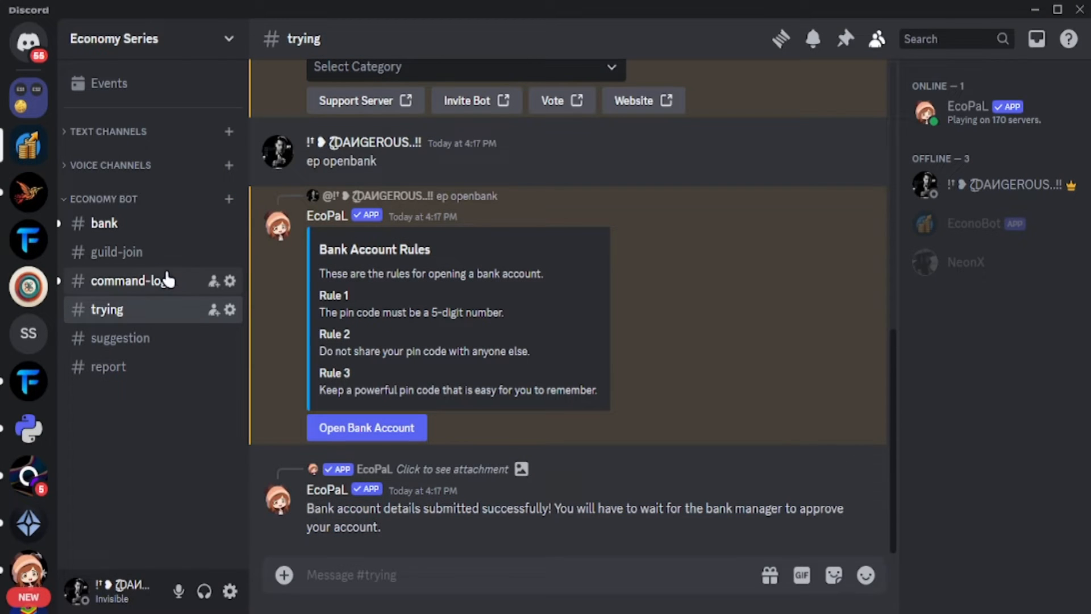
pyautogui.click(104, 222)
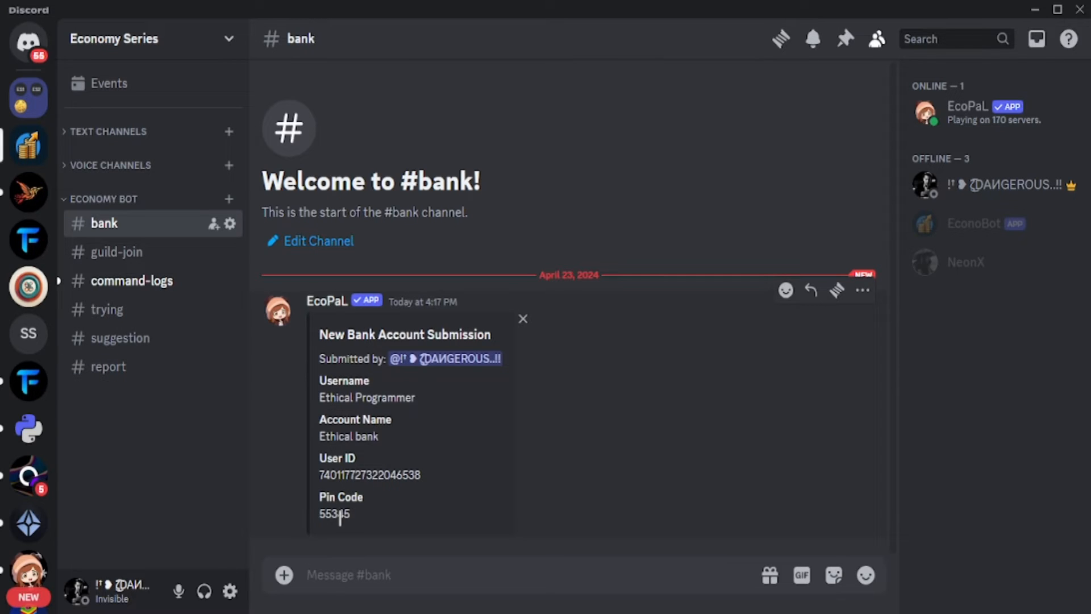
pyautogui.write('ep ap')
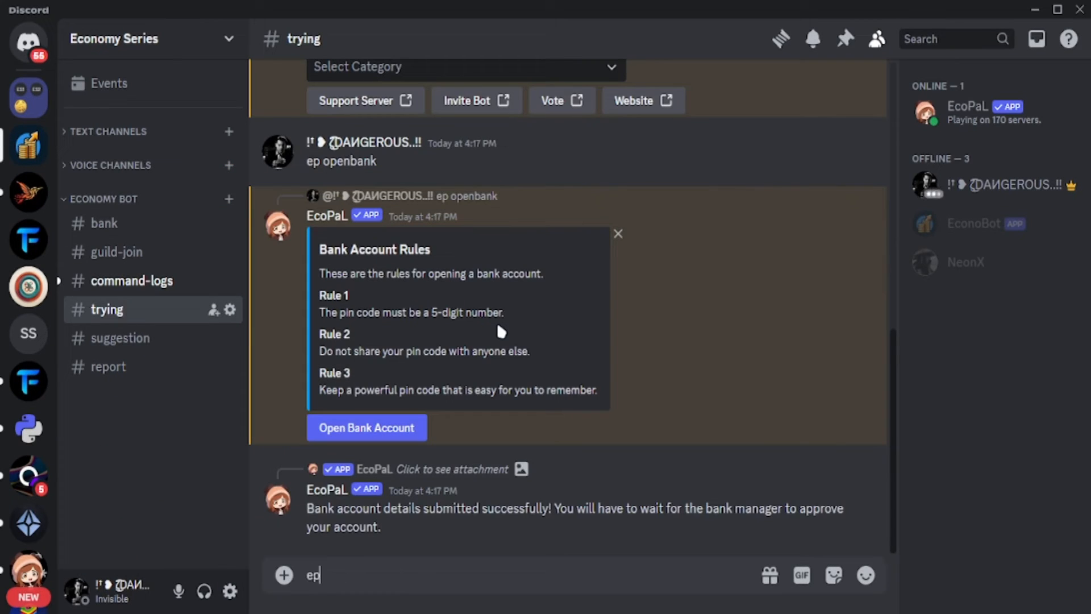
# - Send ep bank, deposit 52,000 coins, and request an ep withdraw
pyautogui.press('enter')
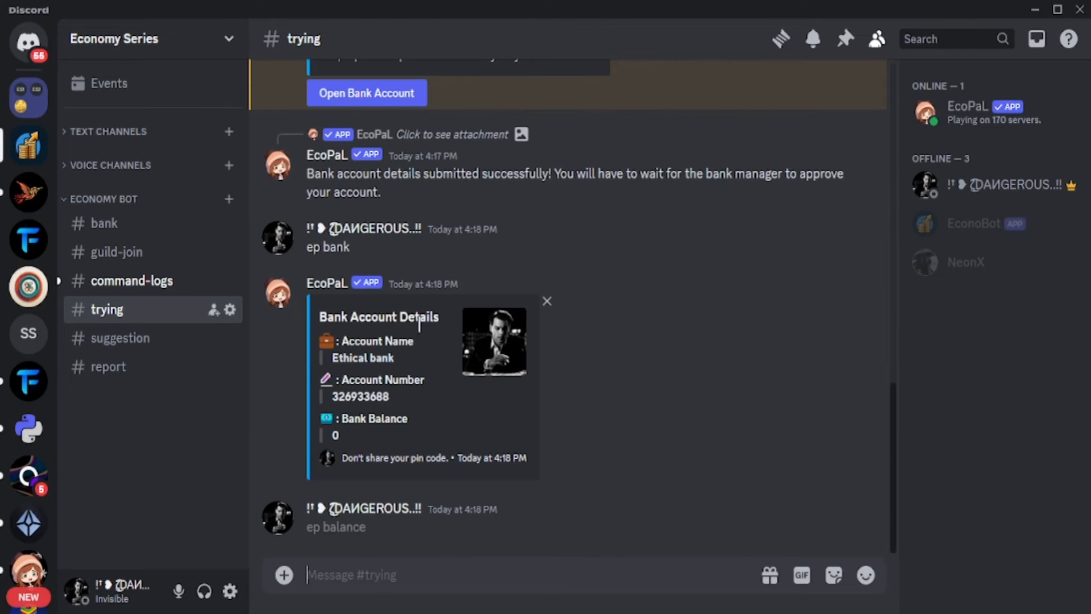
pyautogui.write('ep deposit')
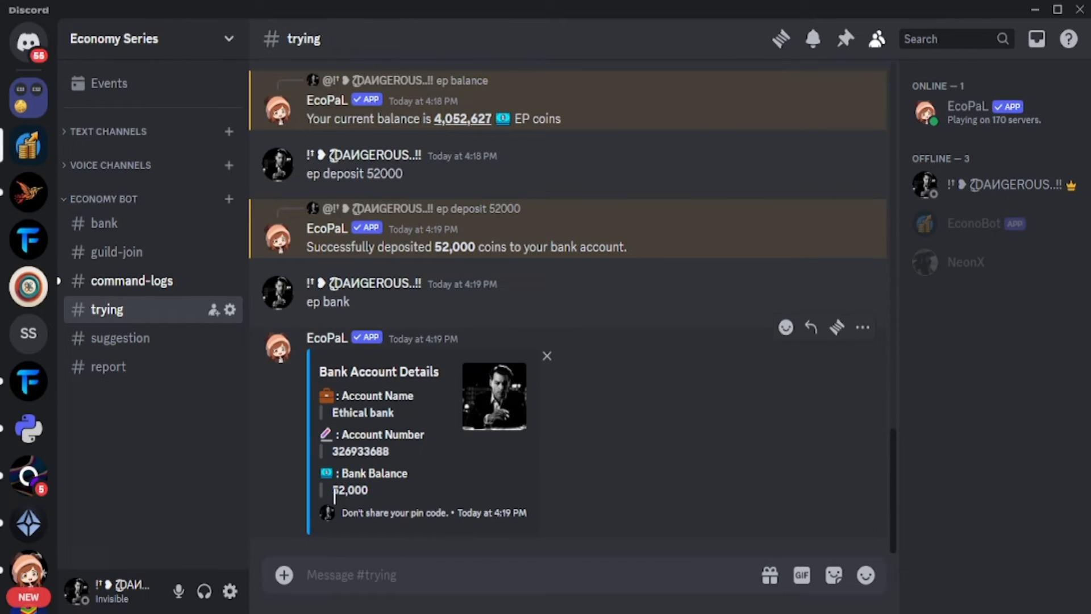
pyautogui.write('ep withd')
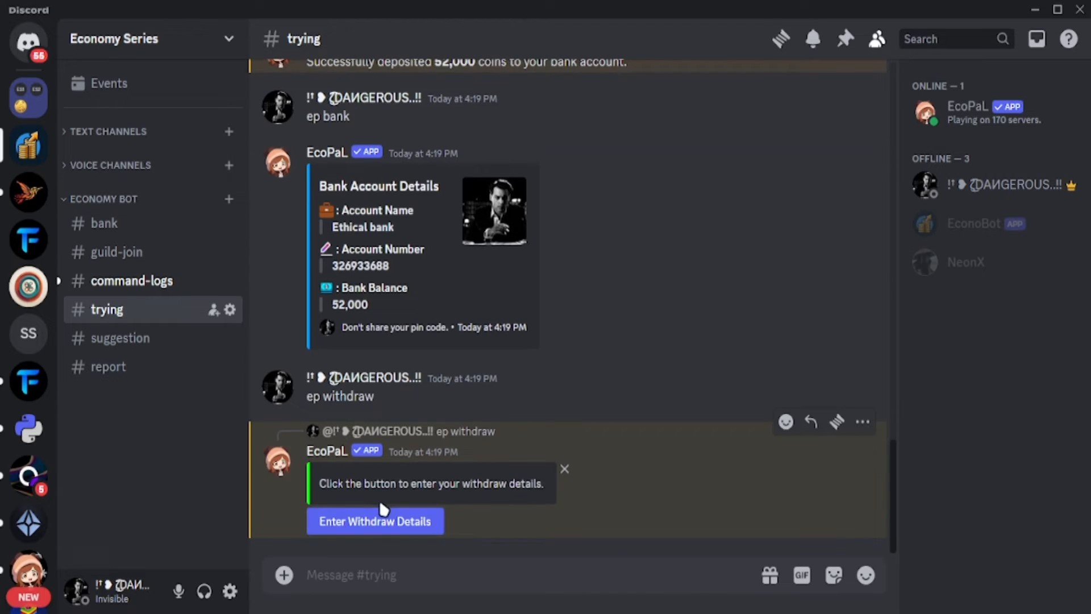
pyautogui.click(374, 520)
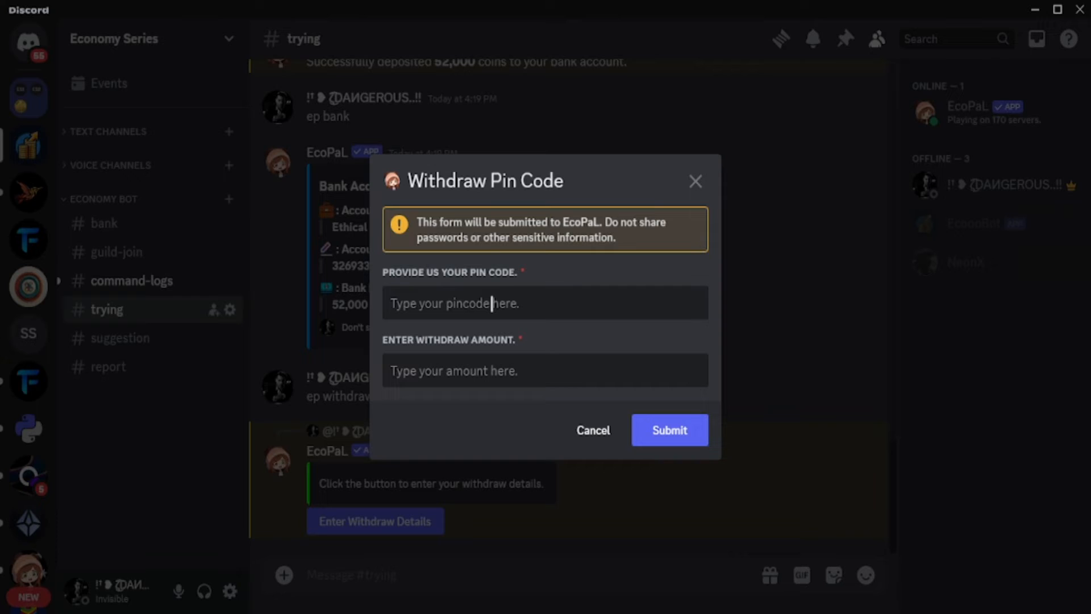
pyautogui.write('55345')
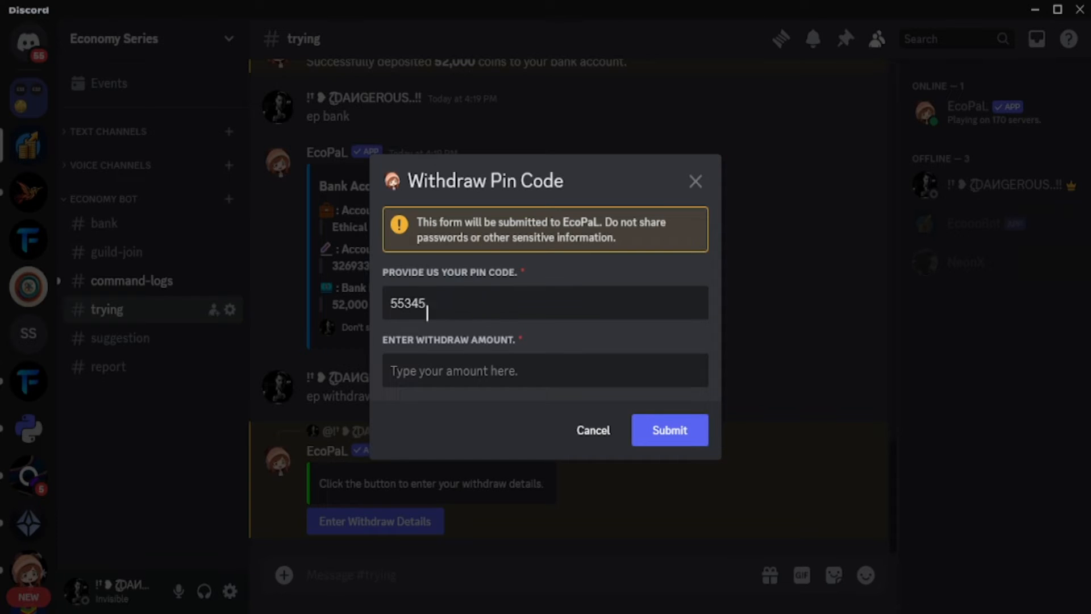
pyautogui.write('1000')
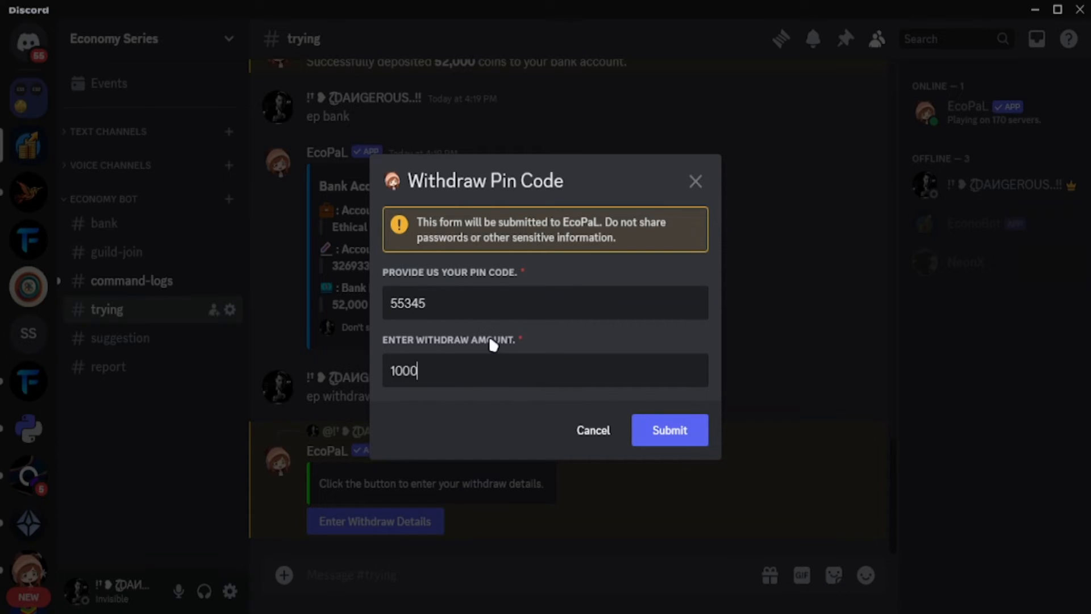
pyautogui.click(669, 429)
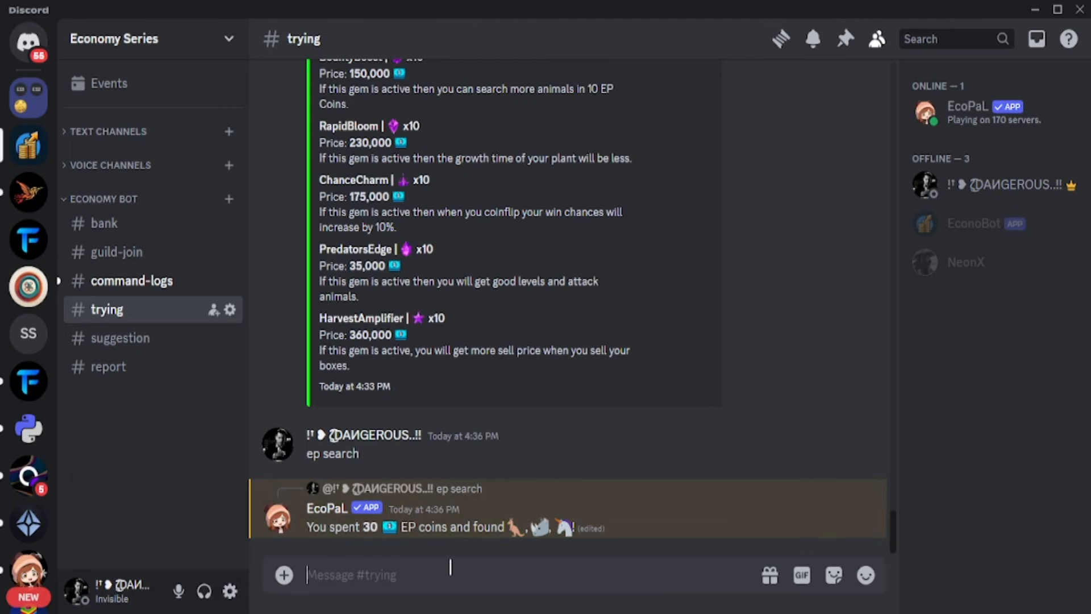
# - Show the 22,297-point jungle and request details for the Ldragon
pyautogui.write('e')
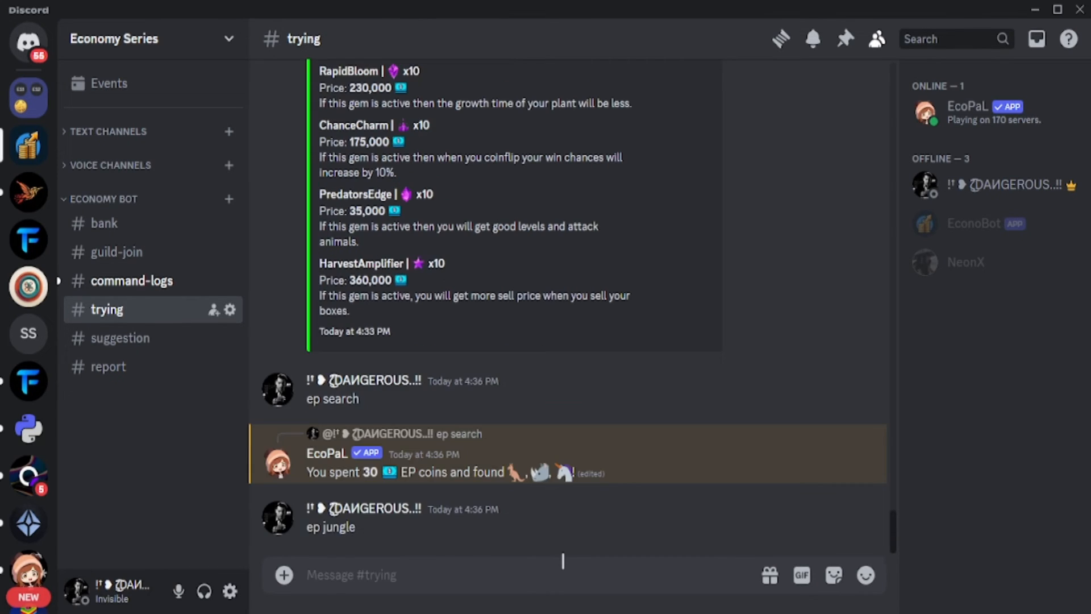
pyautogui.write('e')
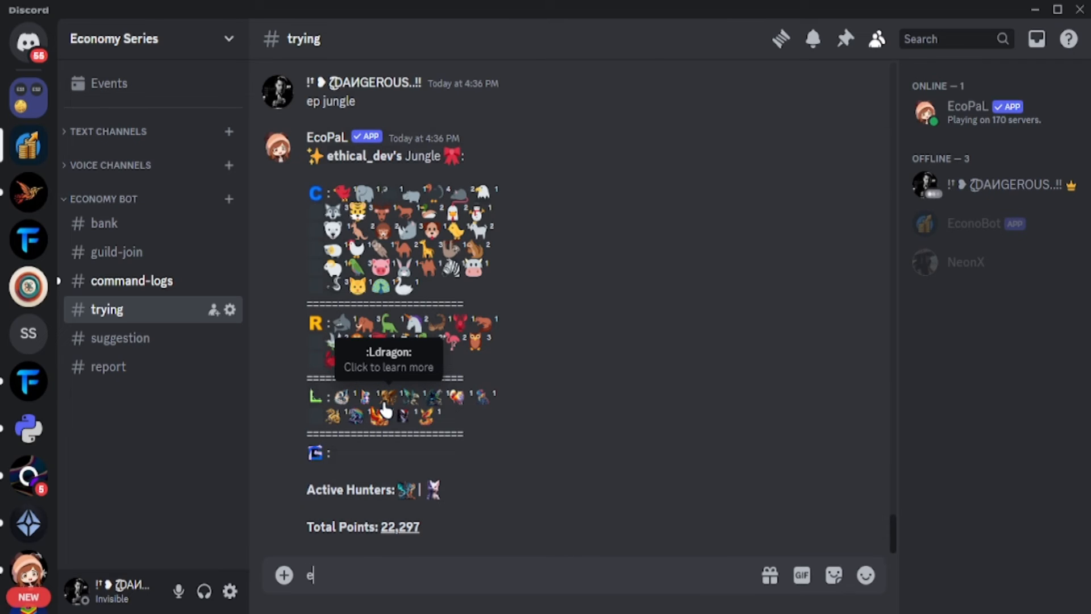
pyautogui.write('p details Ldrago')
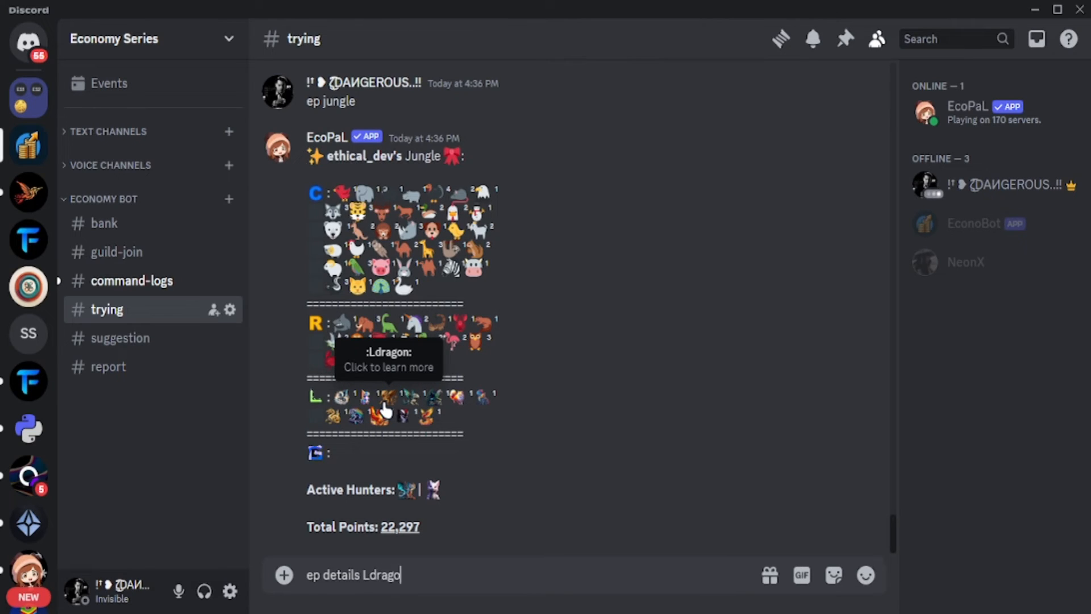
pyautogui.press('enter')
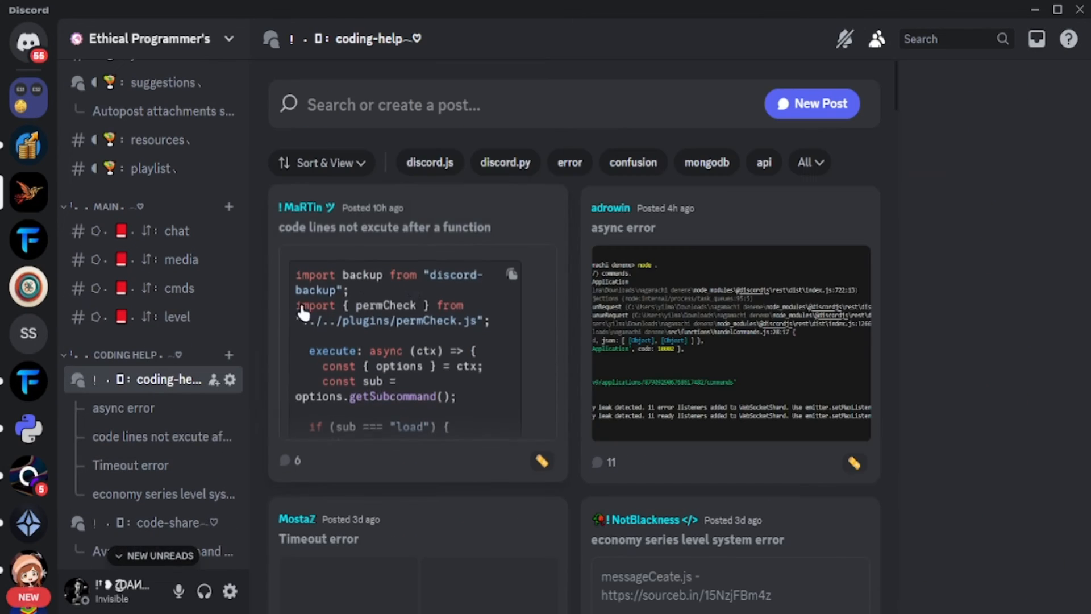
pyautogui.click(876, 39)
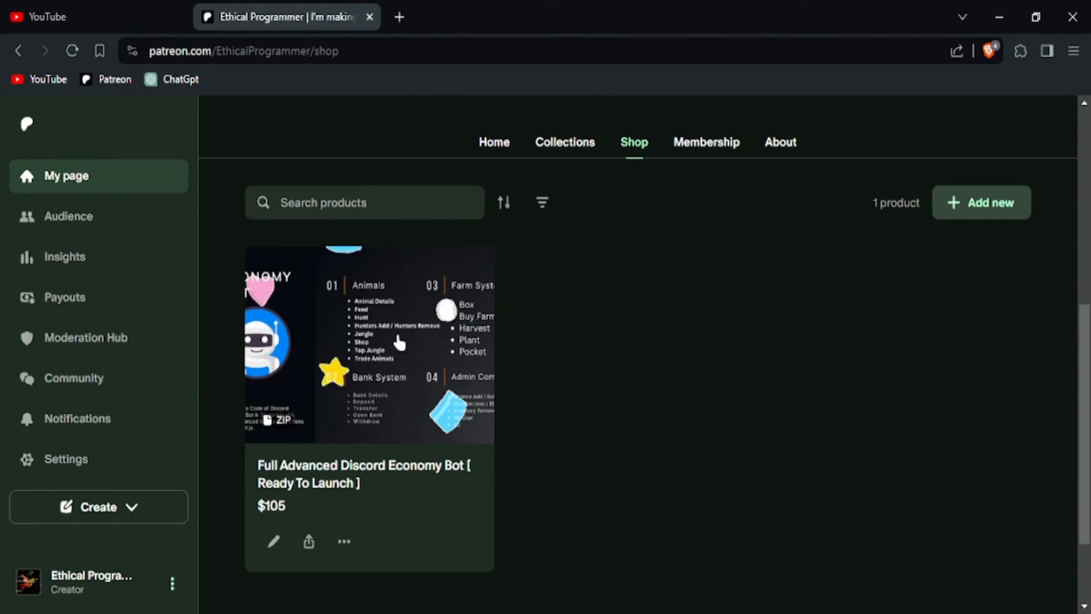
# - Open the $105 Full Advanced Discord Economy Bot page and scroll its commands and screenshots
pyautogui.click(369, 343)
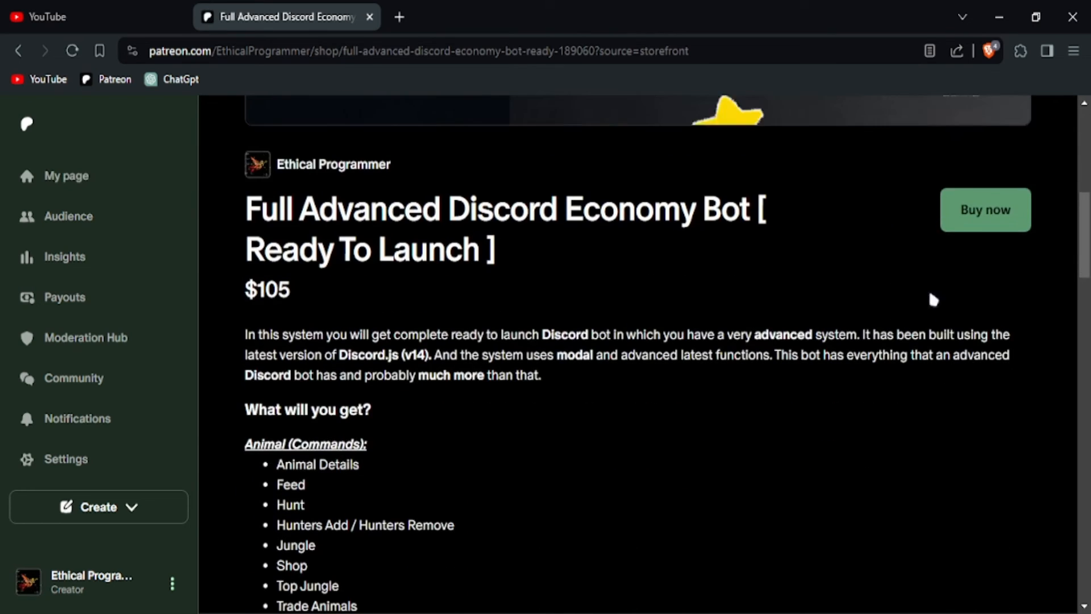
pyautogui.scroll(-3)
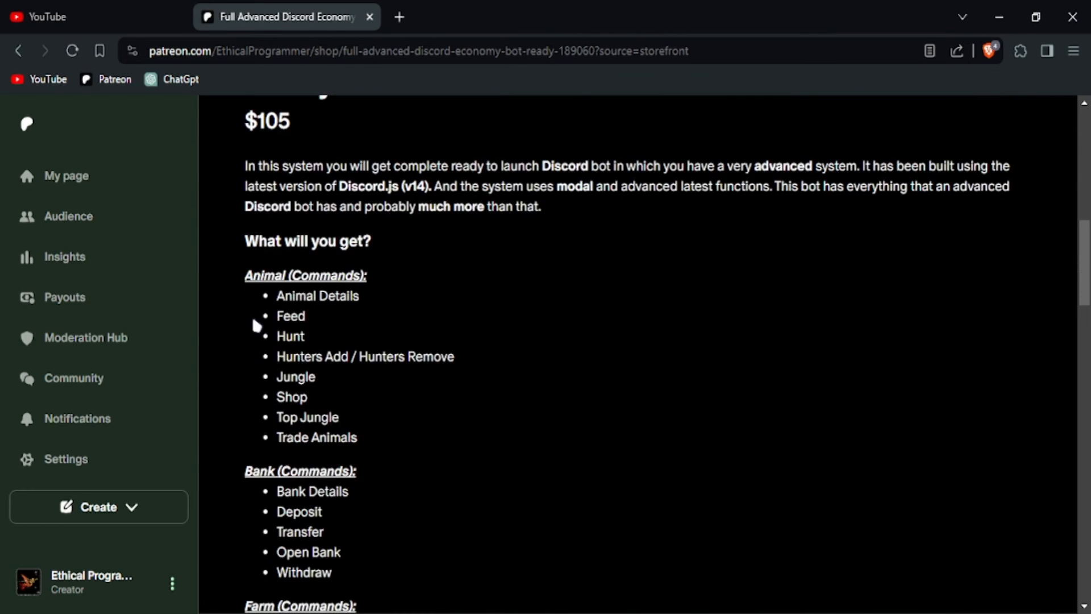
pyautogui.scroll(-3)
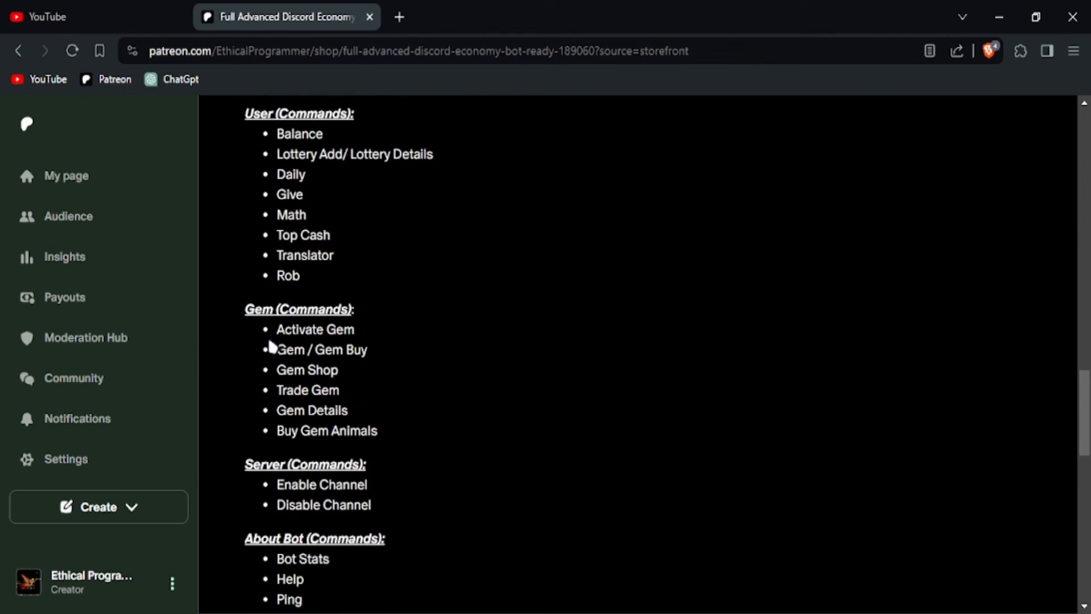
pyautogui.scroll(-3)
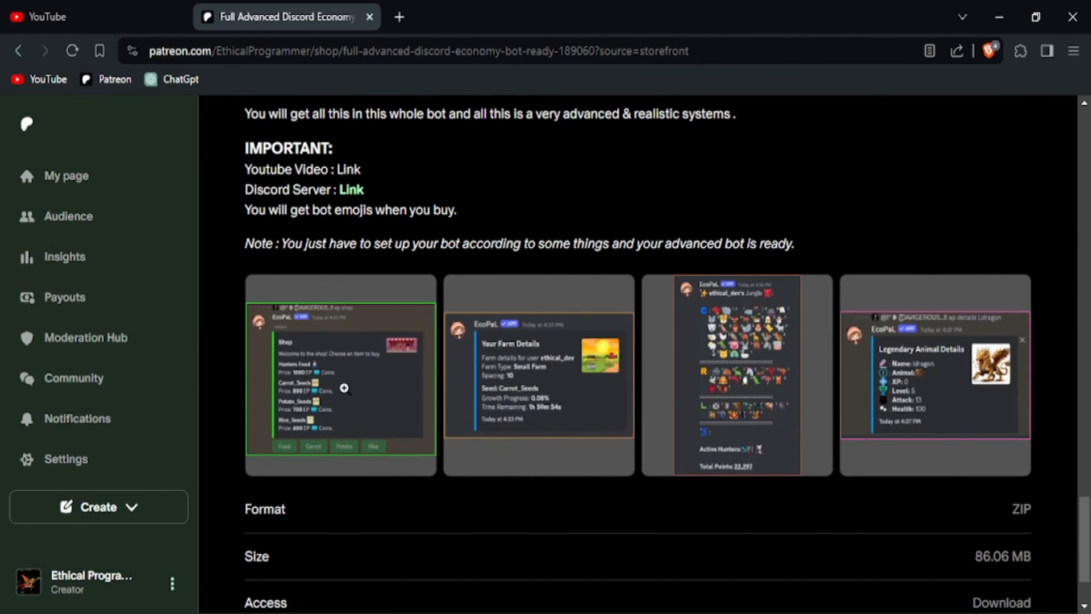
pyautogui.scroll(-3)
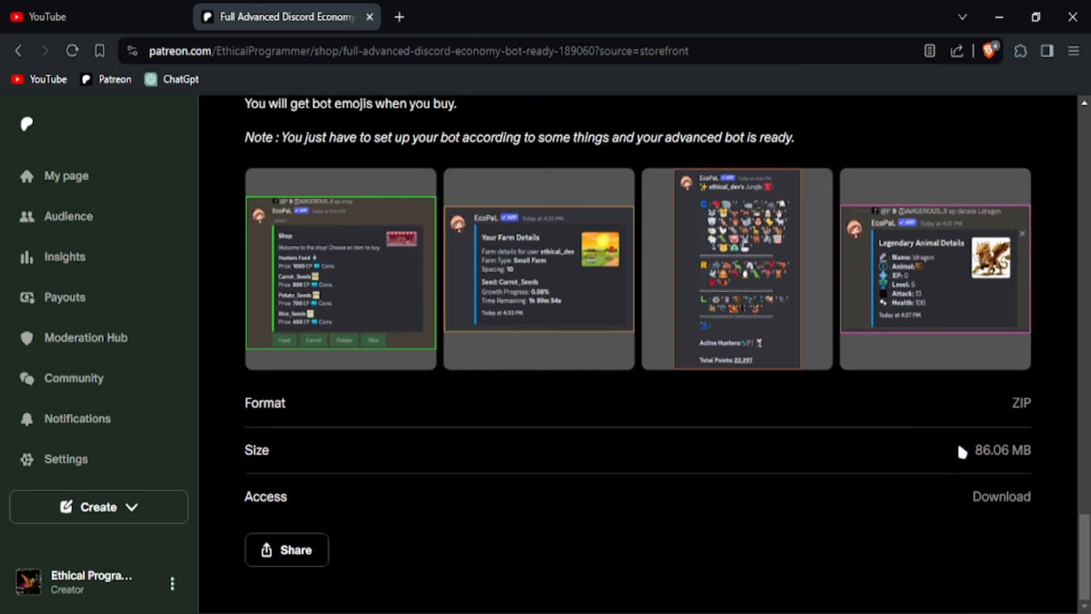
pyautogui.scroll(-3)
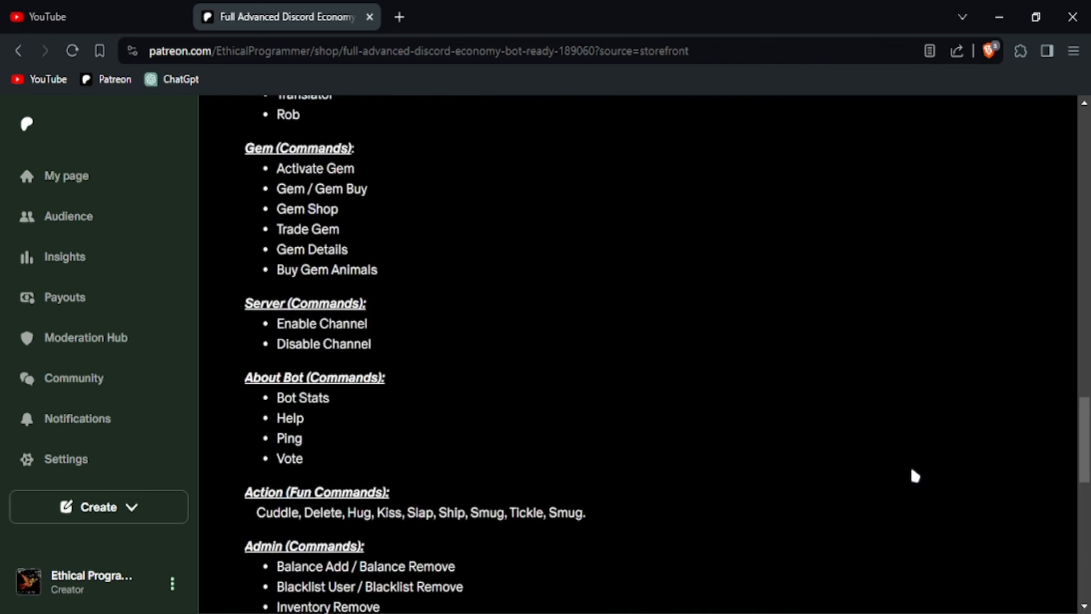